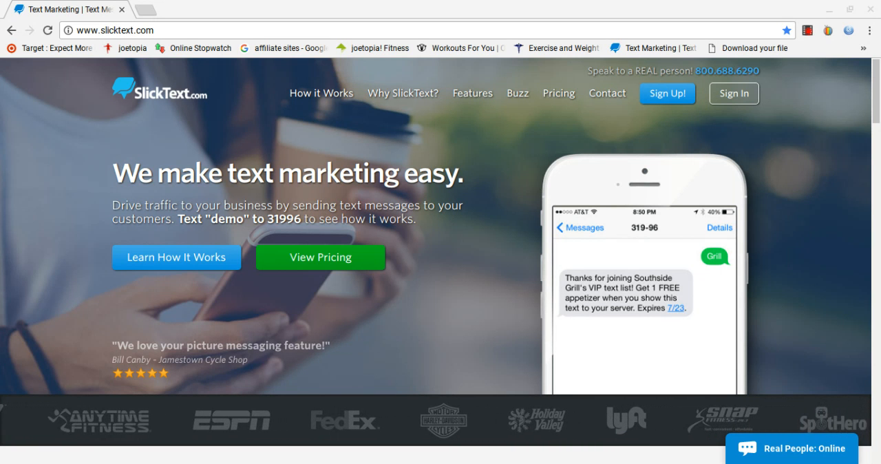
# - Log in with the saved credentials and enter the SlickText marketing dashboard
pyautogui.click(733, 94)
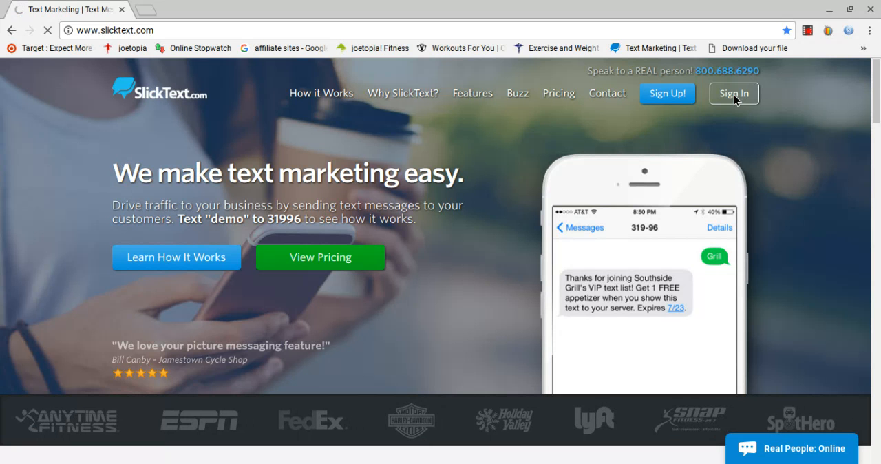
pyautogui.click(733, 93)
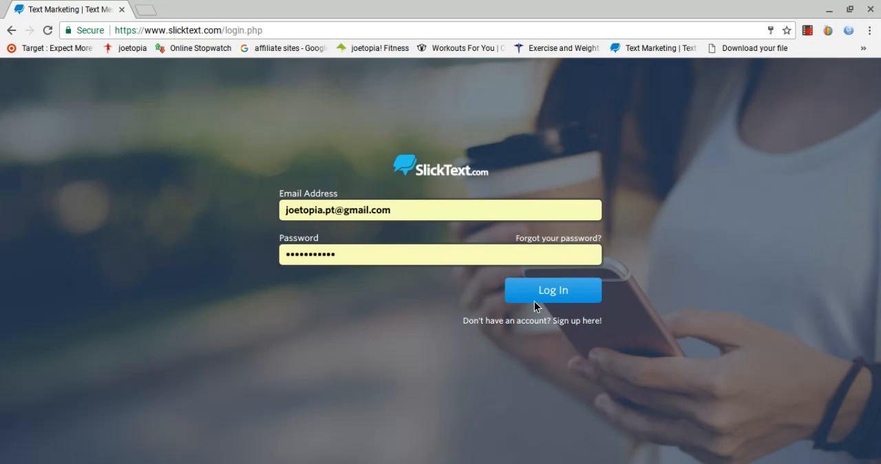
pyautogui.moveTo(651, 336)
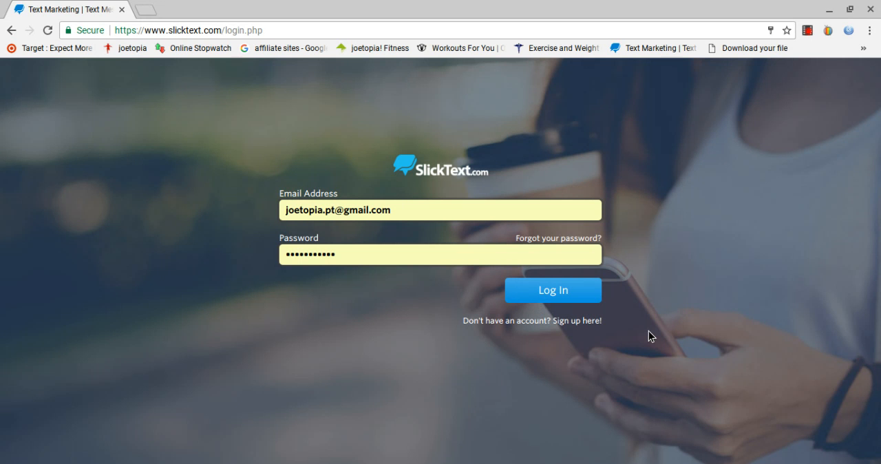
pyautogui.click(553, 289)
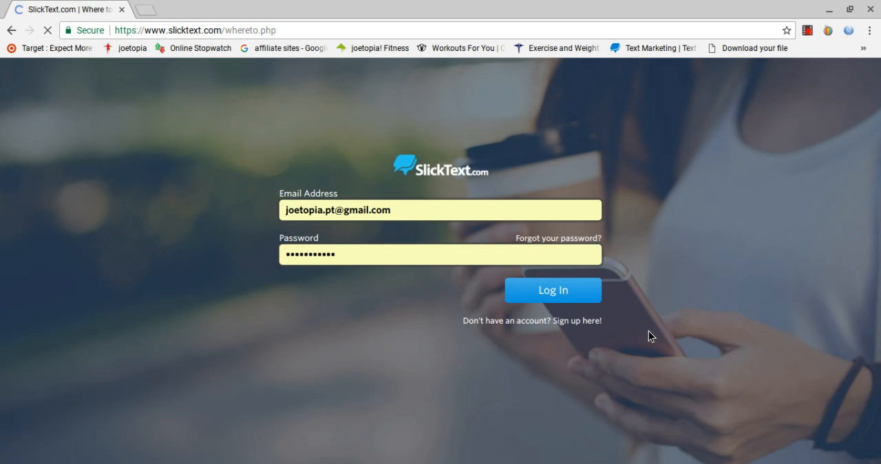
pyautogui.click(553, 289)
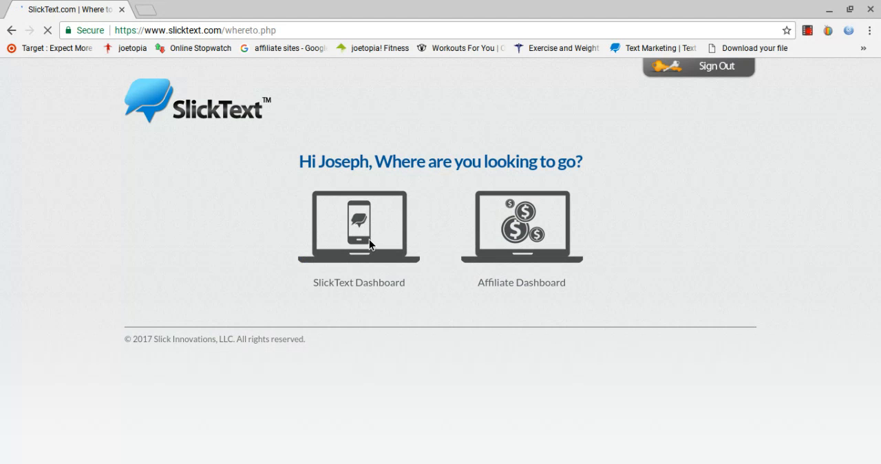
pyautogui.click(357, 227)
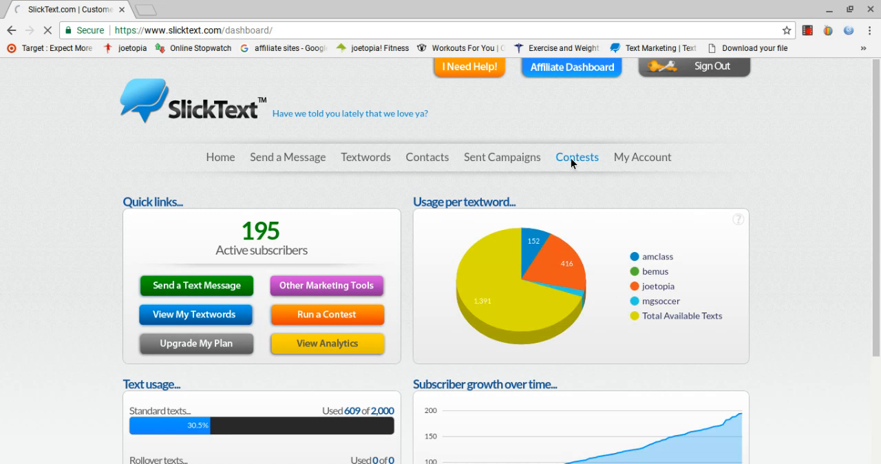
# - From the Contests list, clone the free class 6-22-17 contest via its Contest Options
pyautogui.click(577, 157)
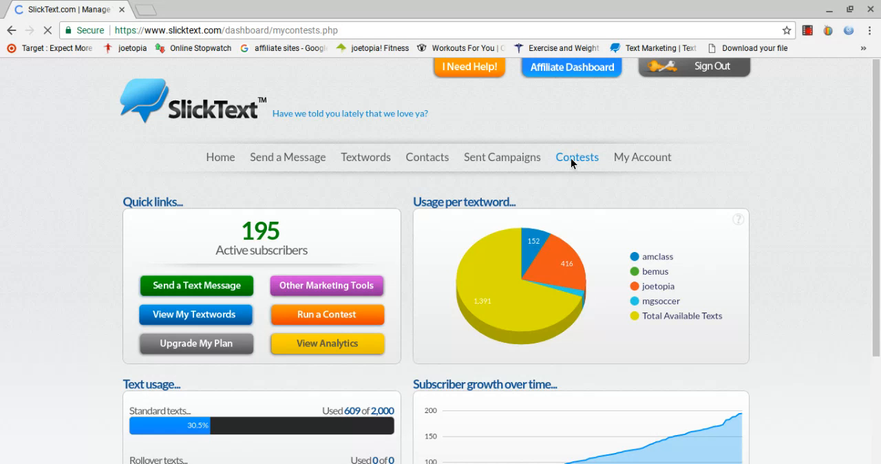
pyautogui.click(577, 156)
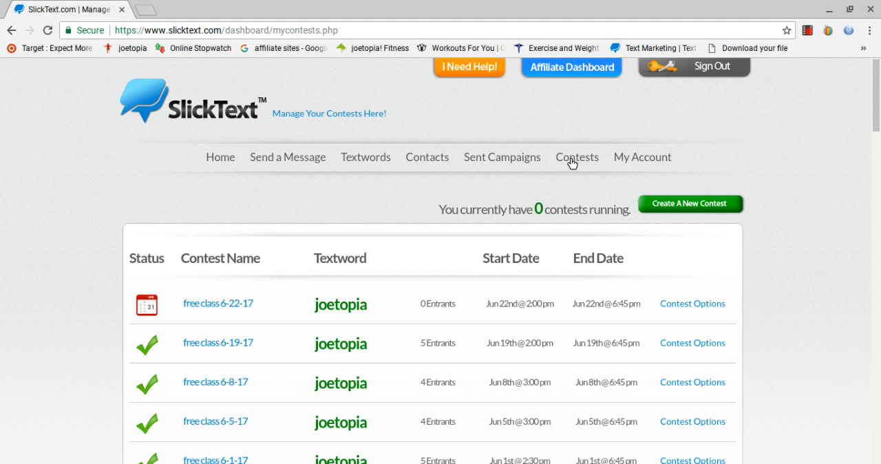
pyautogui.moveTo(693, 308)
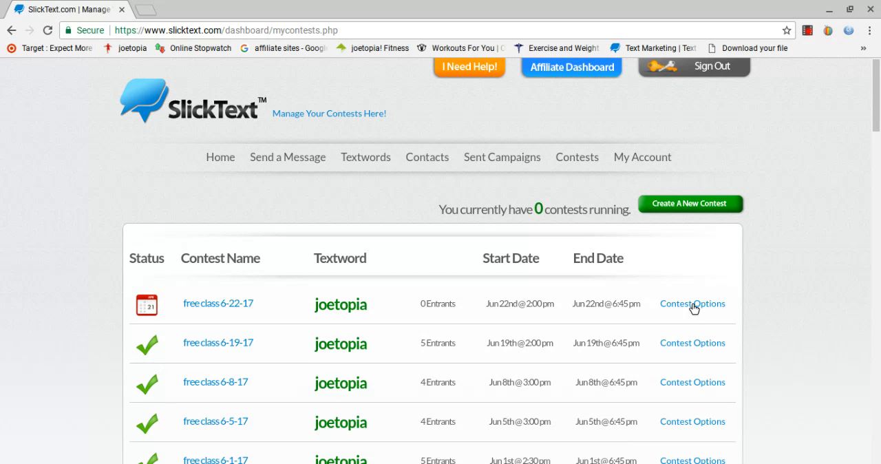
pyautogui.click(690, 303)
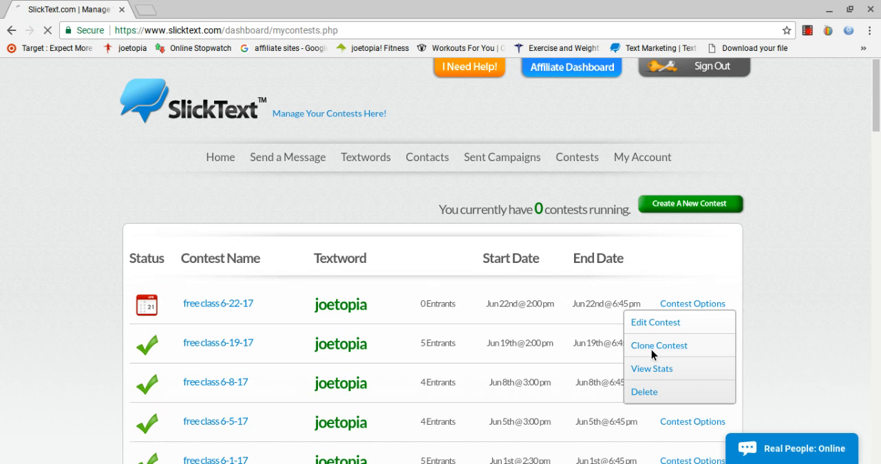
pyautogui.click(658, 344)
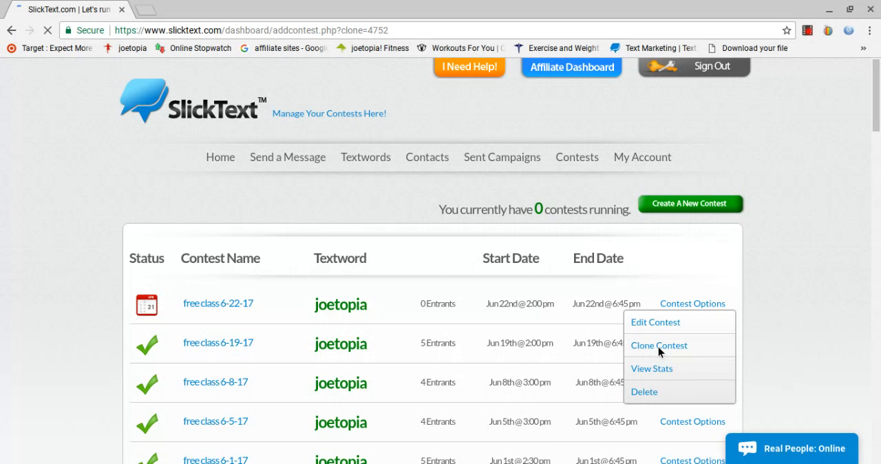
# - Set the contest start to 06/26/2017 at 2:00 pm
pyautogui.click(658, 343)
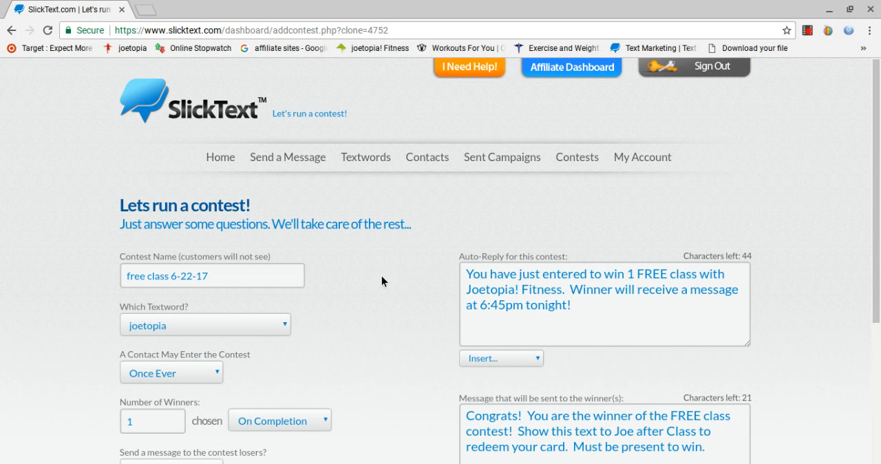
pyautogui.scroll(-3)
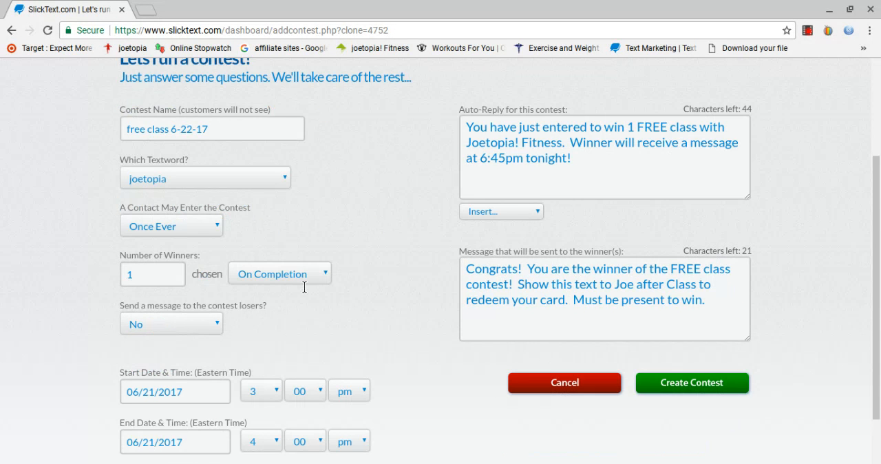
pyautogui.scroll(-3)
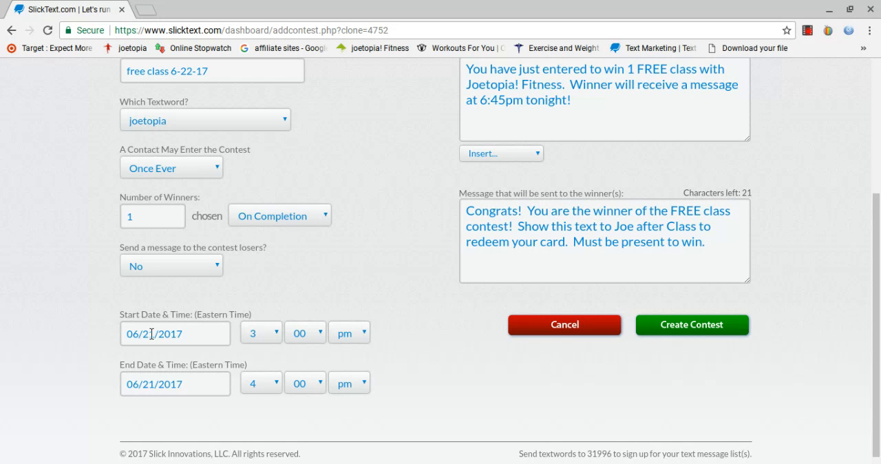
pyautogui.click(174, 333)
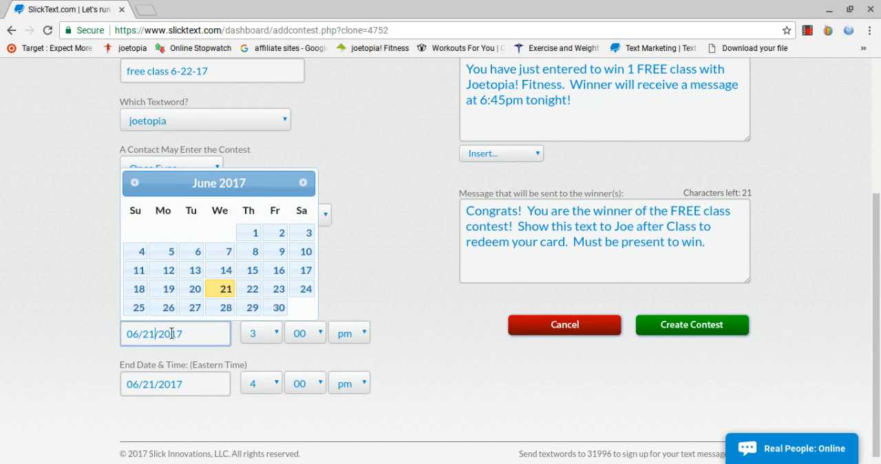
pyautogui.moveTo(226, 289)
pyautogui.write('6')
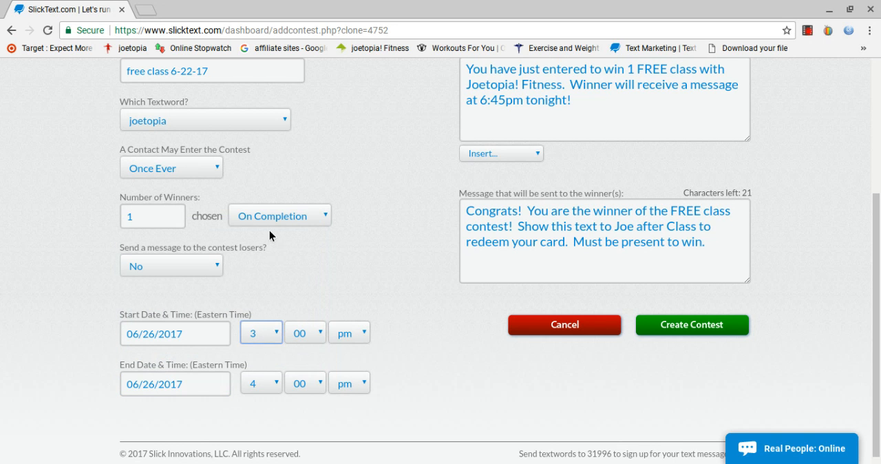
pyautogui.click(260, 333)
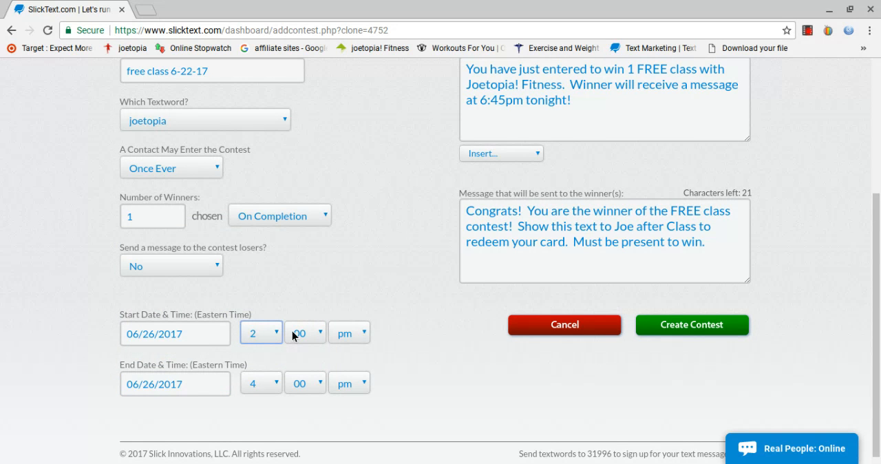
pyautogui.moveTo(227, 357)
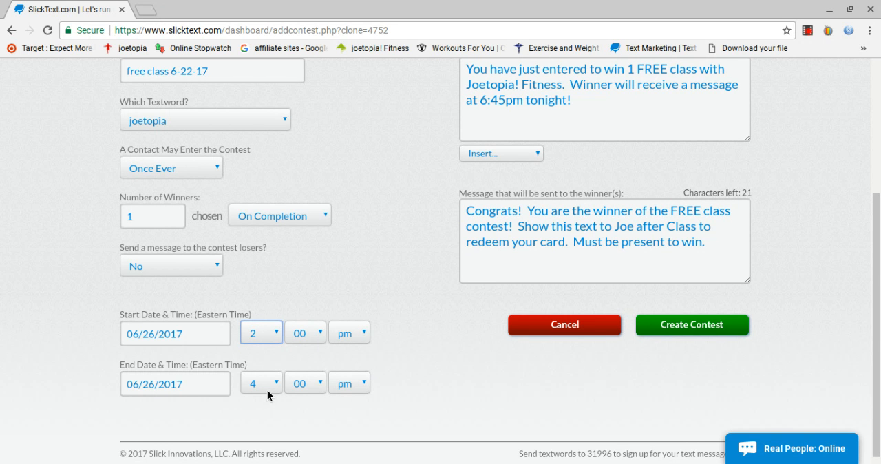
pyautogui.moveTo(292, 388)
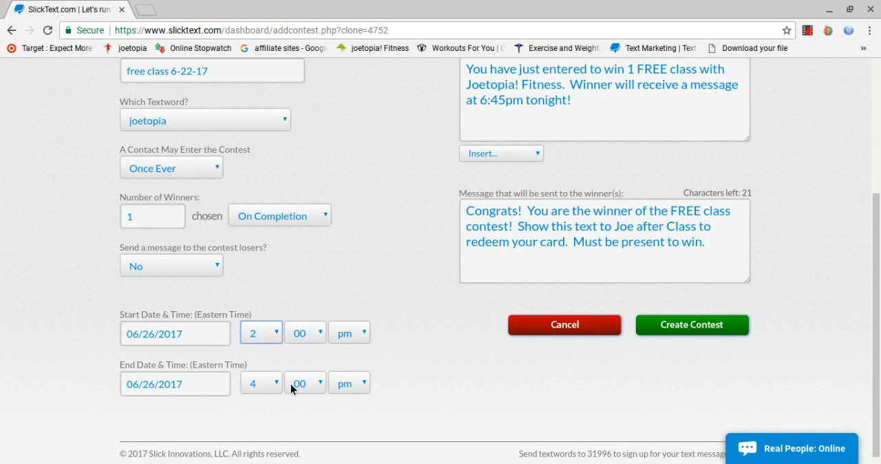
pyautogui.moveTo(276, 389)
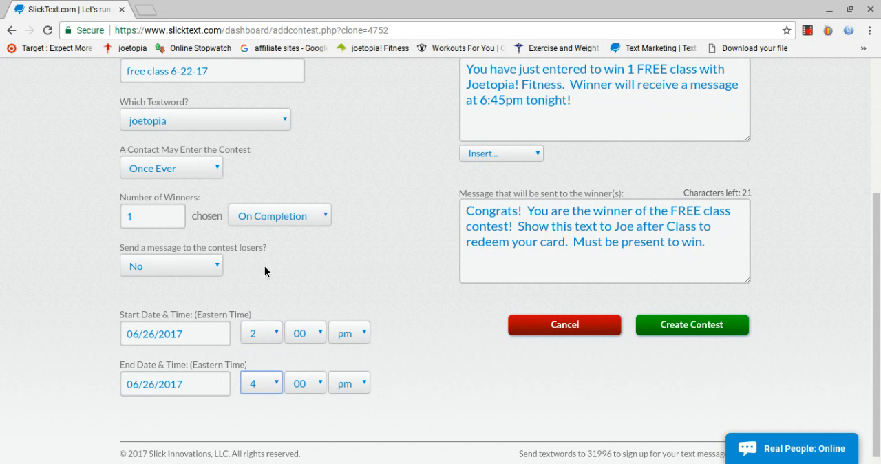
# - Set the contest end to 06/26/2017 at 6:45 pm
pyautogui.click(255, 383)
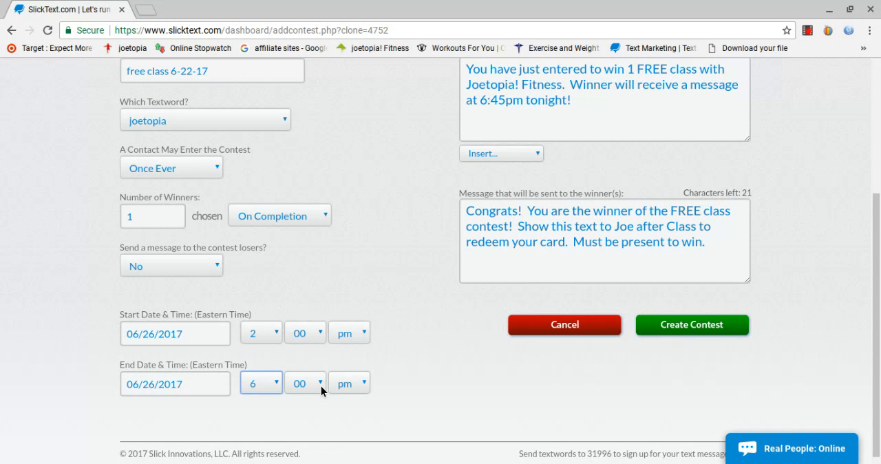
pyautogui.click(305, 383)
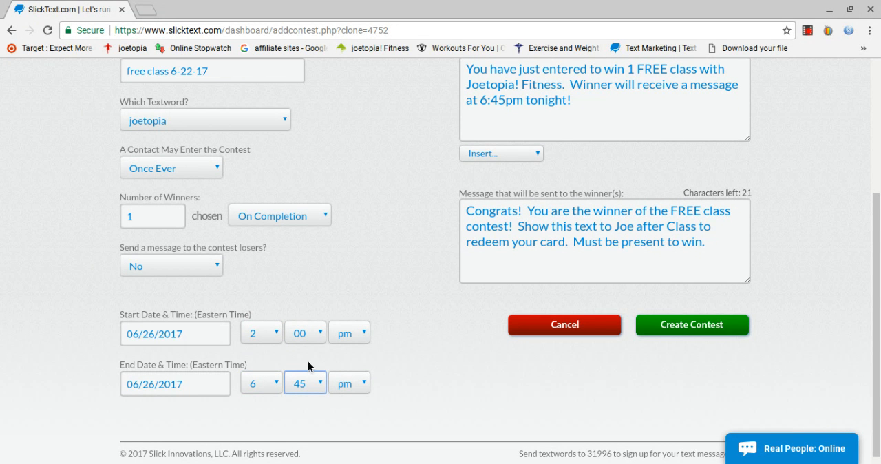
# - Name the contest 'free class 6-26-17' and create it
pyautogui.scroll(3)
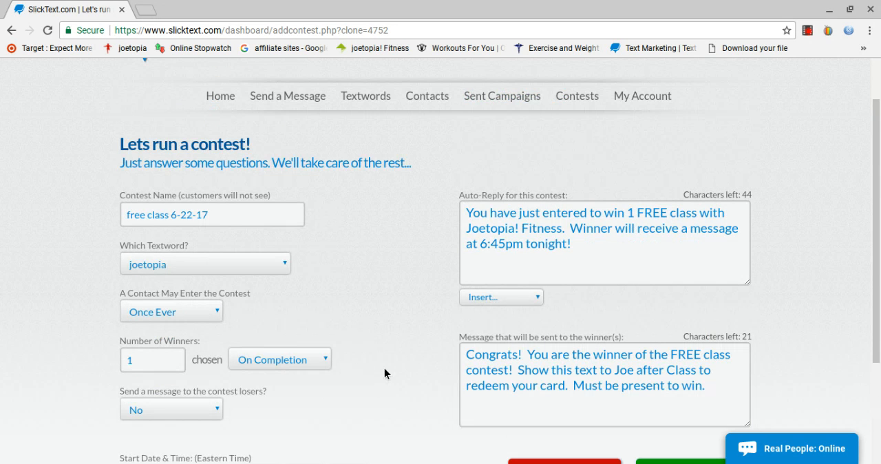
pyautogui.click(211, 215)
pyautogui.write('6')
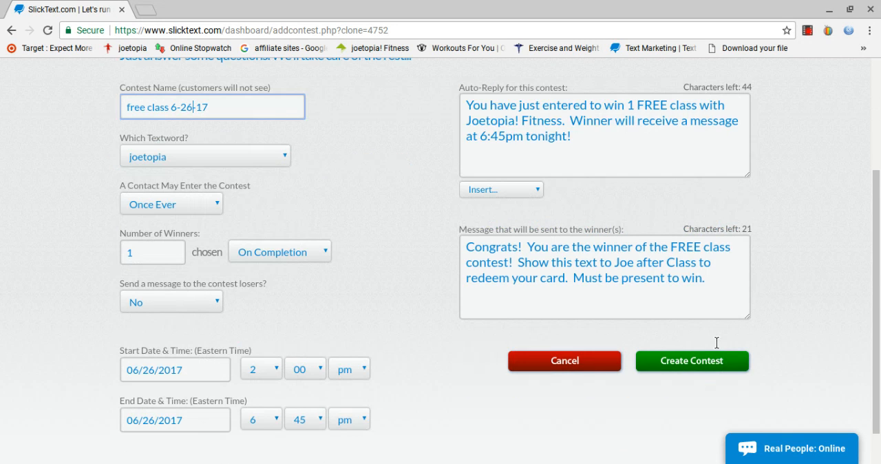
pyautogui.click(690, 361)
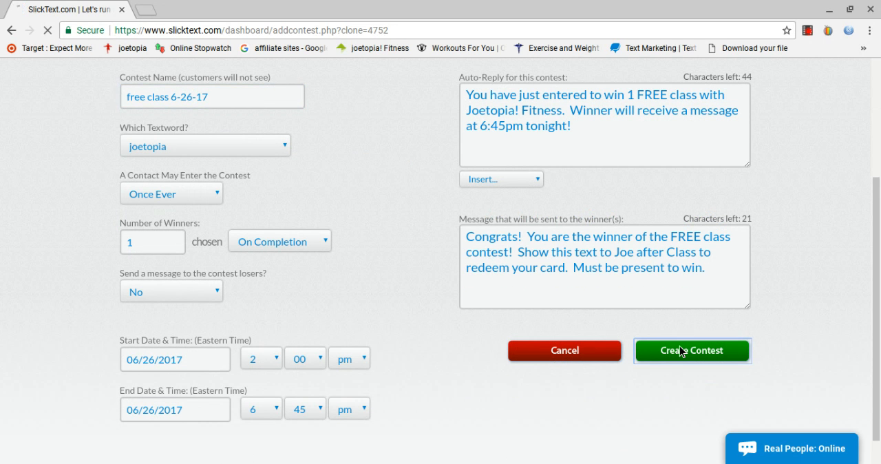
pyautogui.click(691, 350)
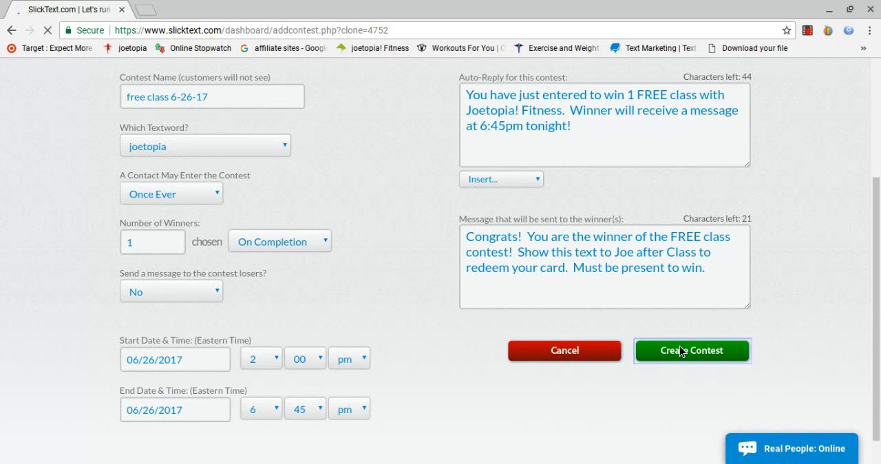
# - Wait for the 'Your contest has been created!' confirmation for Monday, June 26, 2:00–6:45 pm EST
pyautogui.click(690, 350)
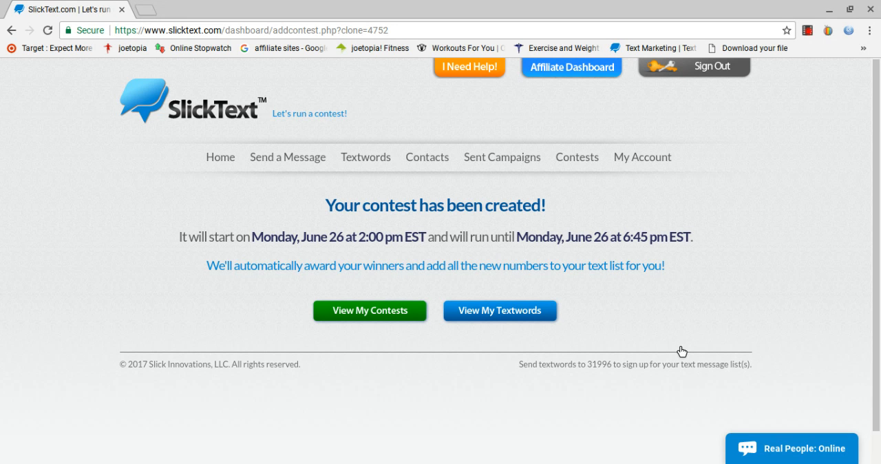
pyautogui.moveTo(722, 179)
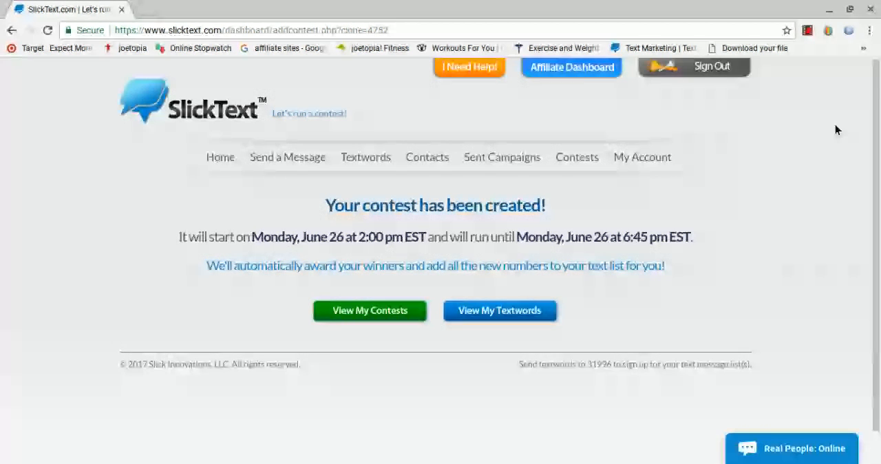
pyautogui.moveTo(754, 192)
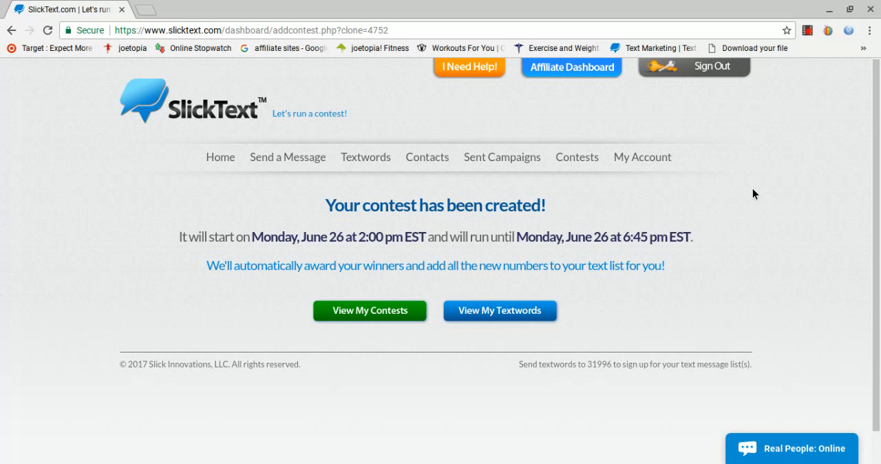